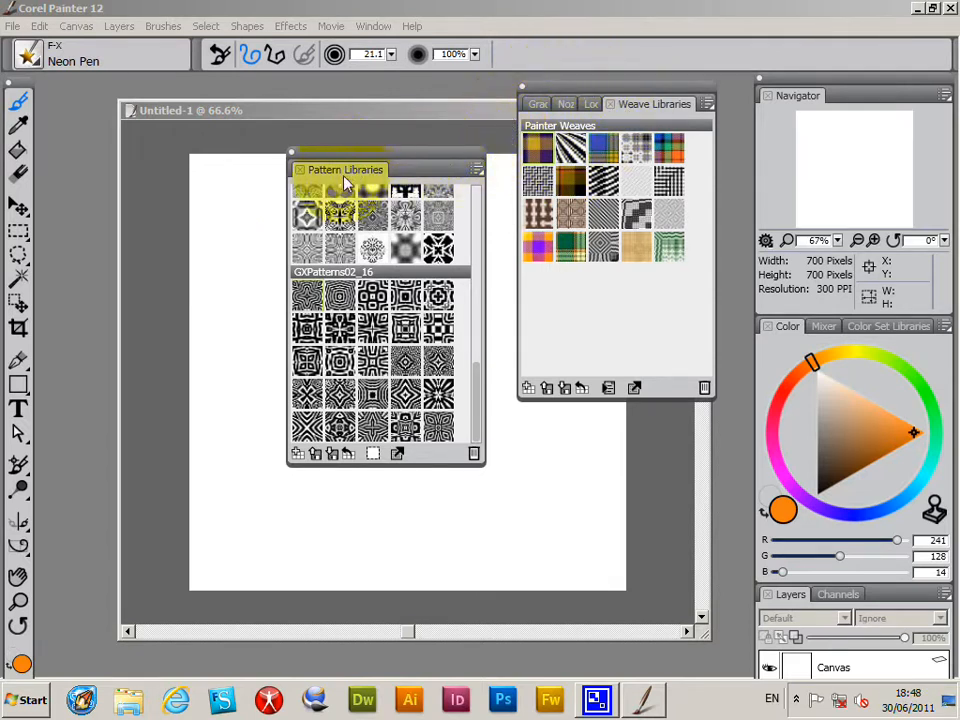
# Move the Pattern Libraries panel to the left and show it via Window > Media Library Panels > Patterns
pyautogui.moveTo(345, 169); pyautogui.dragTo(330, 128)
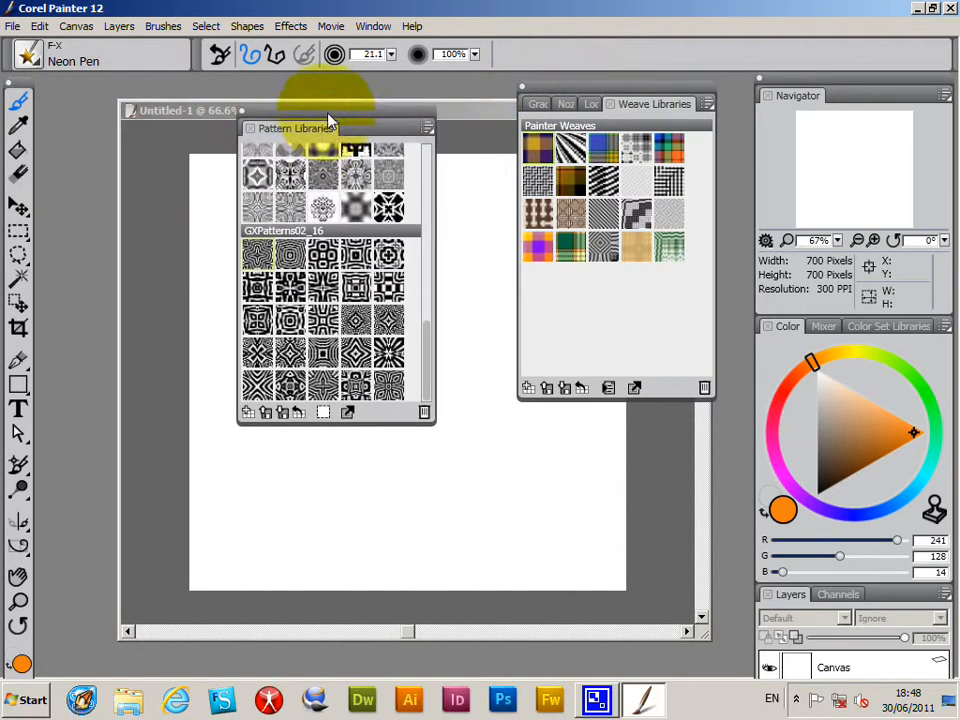
pyautogui.click(373, 26)
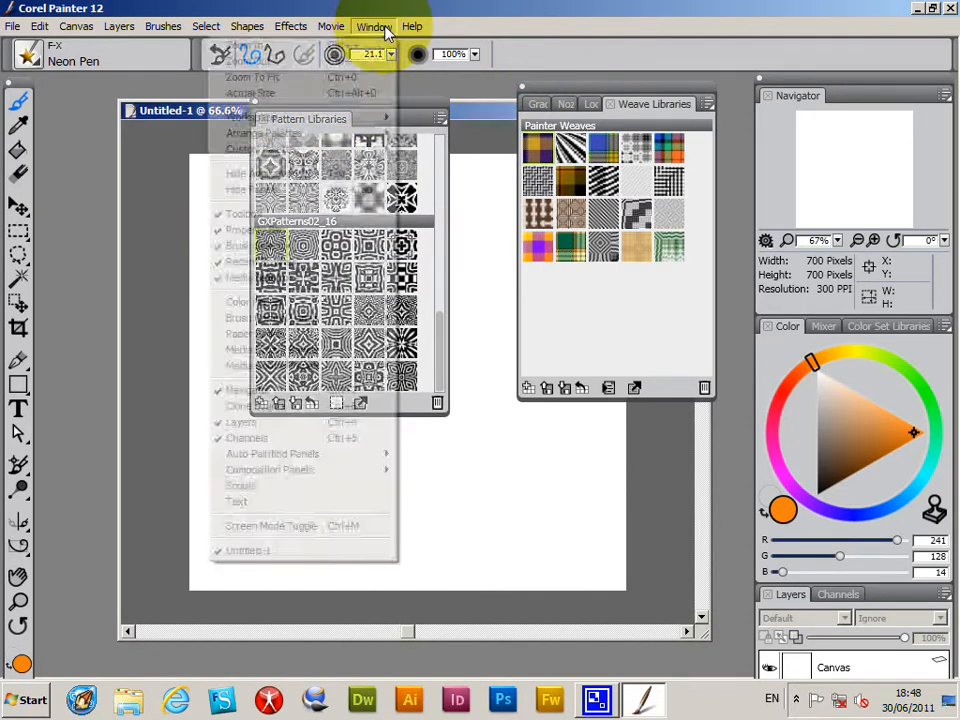
pyautogui.moveTo(271, 349)
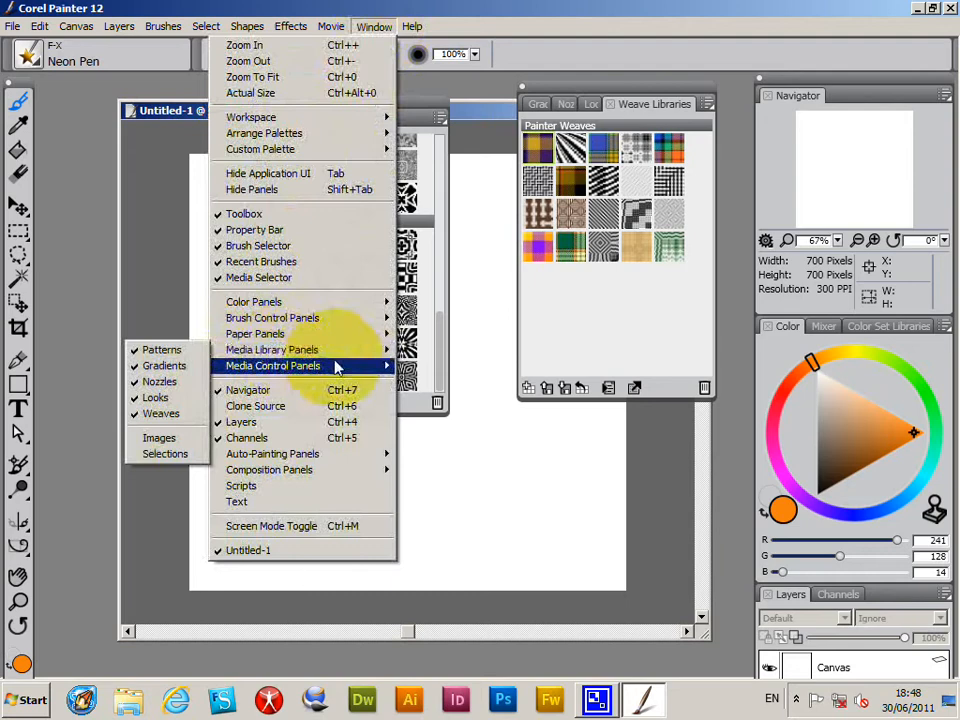
pyautogui.moveTo(272, 349)
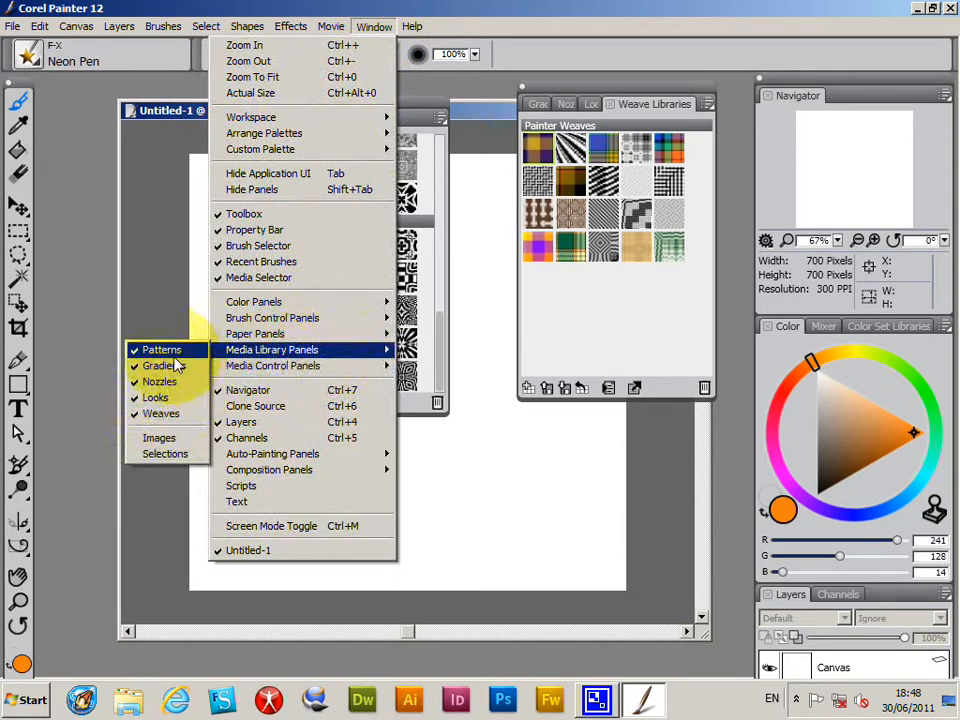
pyautogui.click(161, 349)
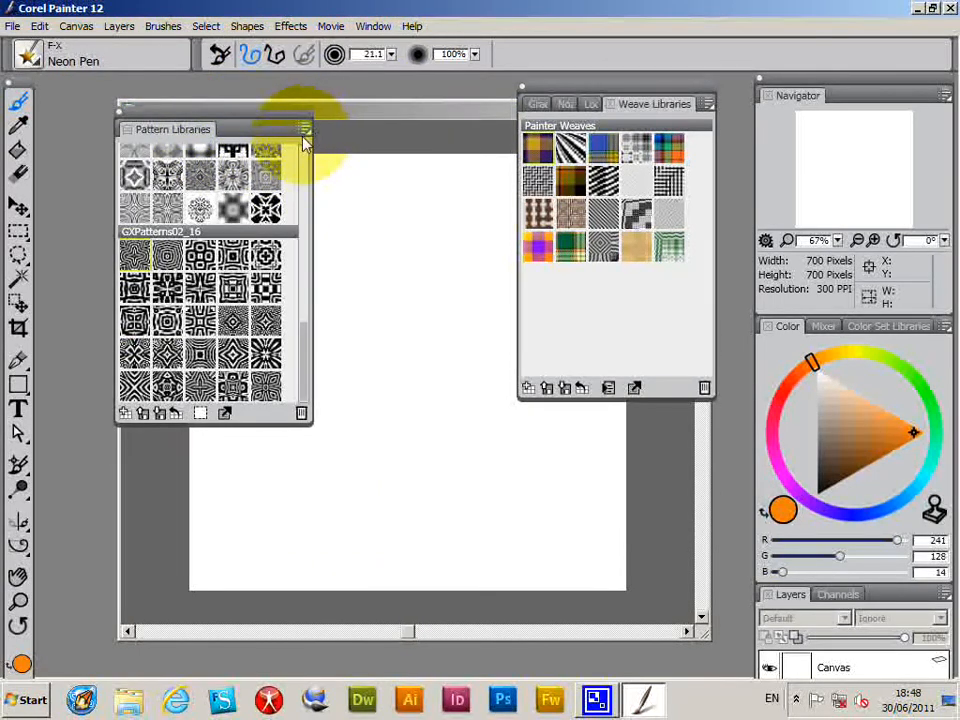
# Show the Pattern Libraries options menu and its Pattern Library View size choices
pyautogui.click(305, 131)
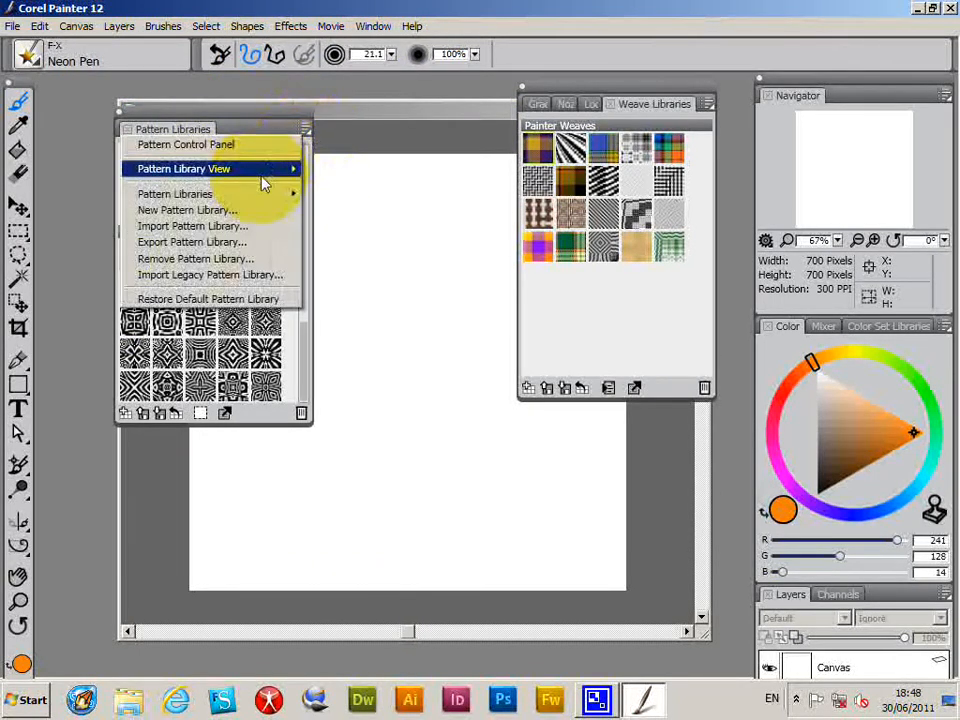
pyautogui.click(183, 168)
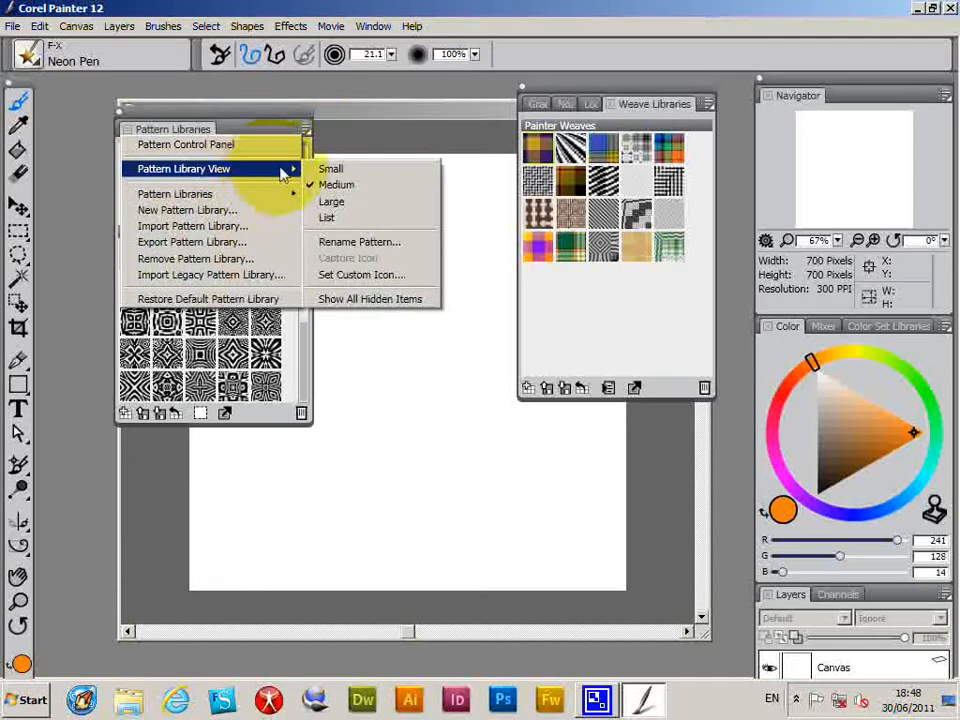
pyautogui.moveTo(345, 210)
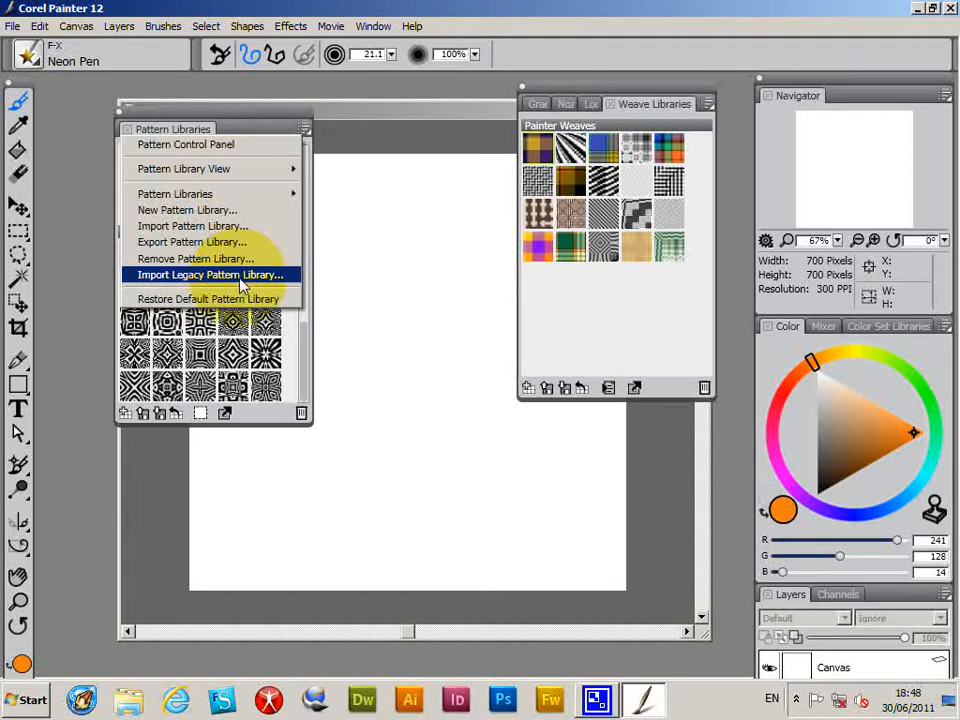
# Import the legacy library GXPatterns01_29.ptl from the Patterns folder
pyautogui.click(210, 274)
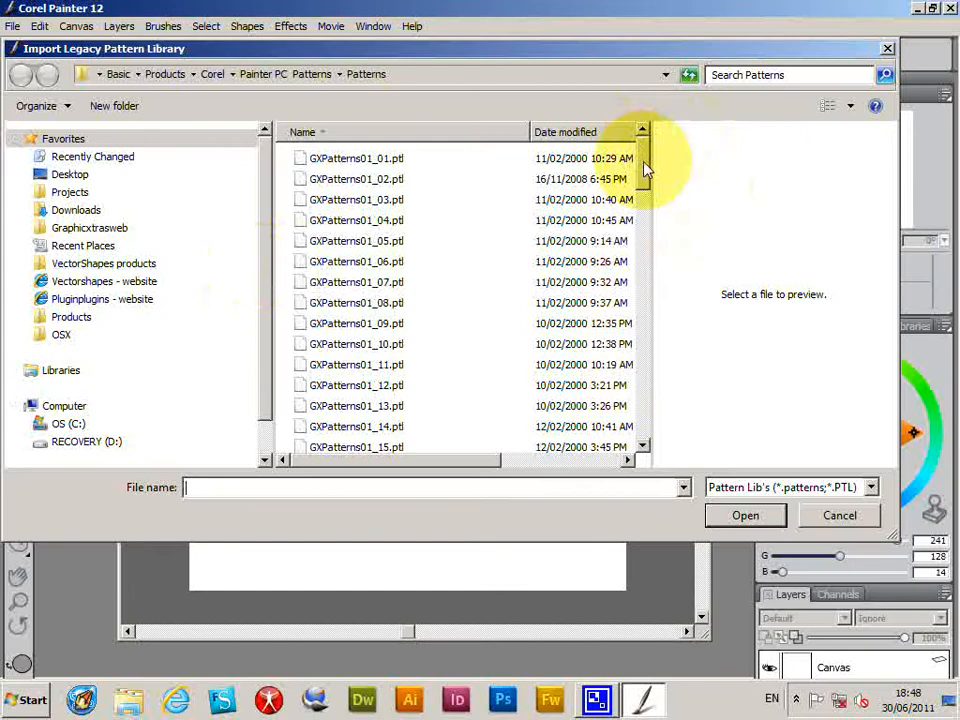
pyautogui.scroll(-3)
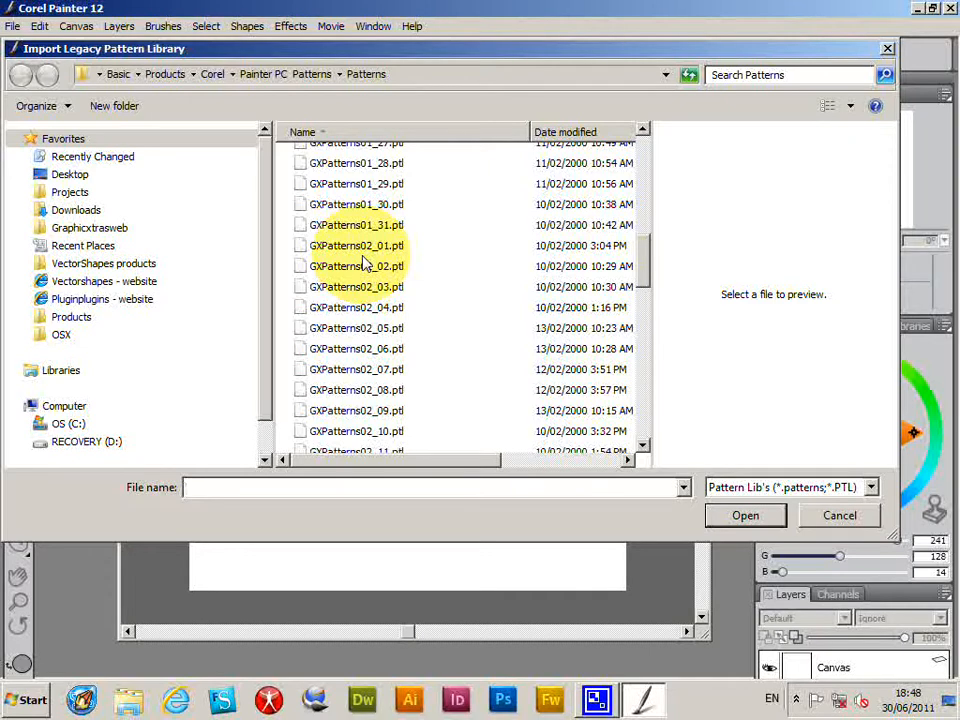
pyautogui.moveTo(650, 262)
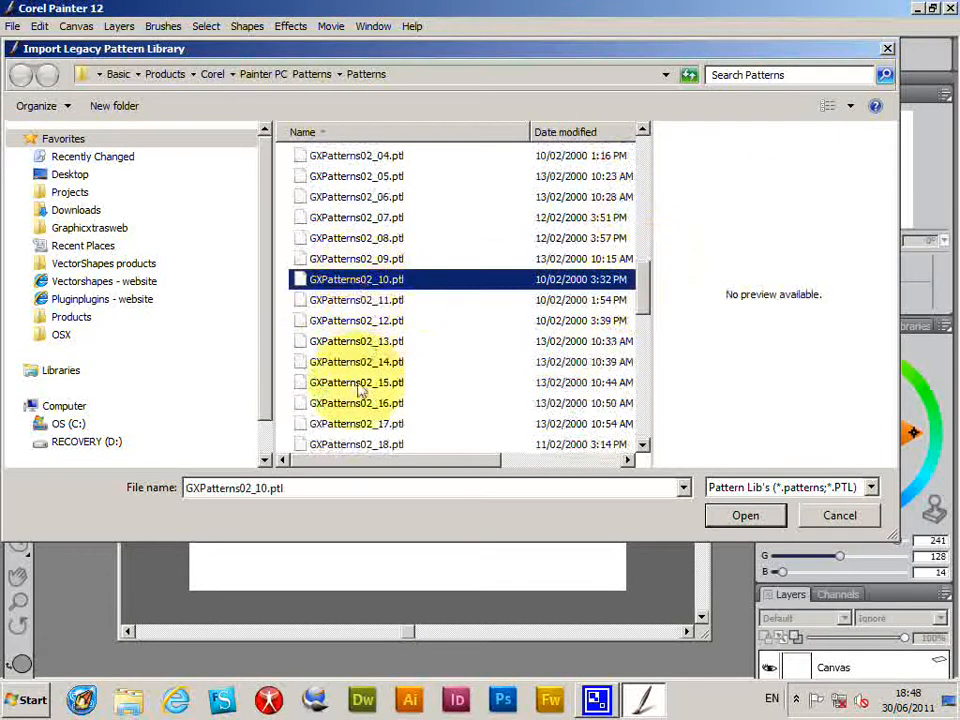
pyautogui.hscroll(3)
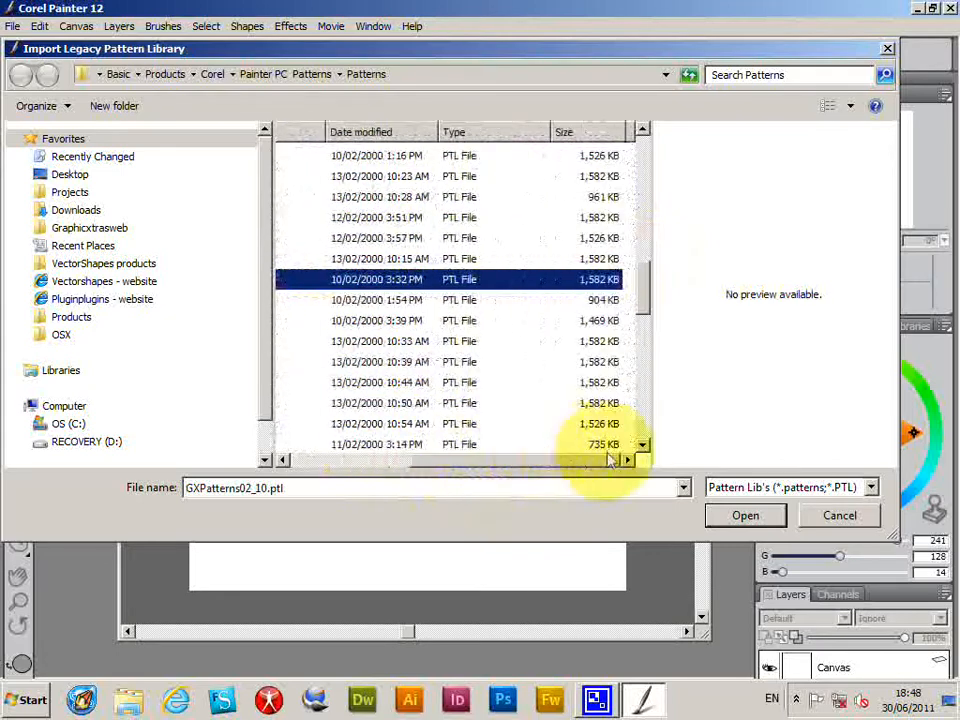
pyautogui.scroll(3)
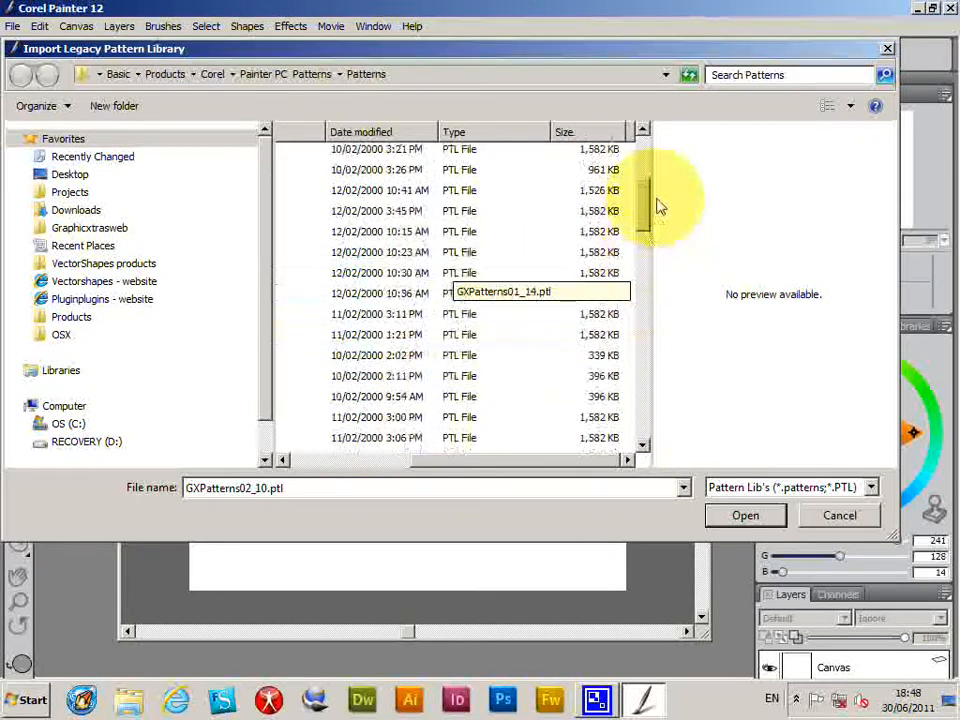
pyautogui.scroll(-3)
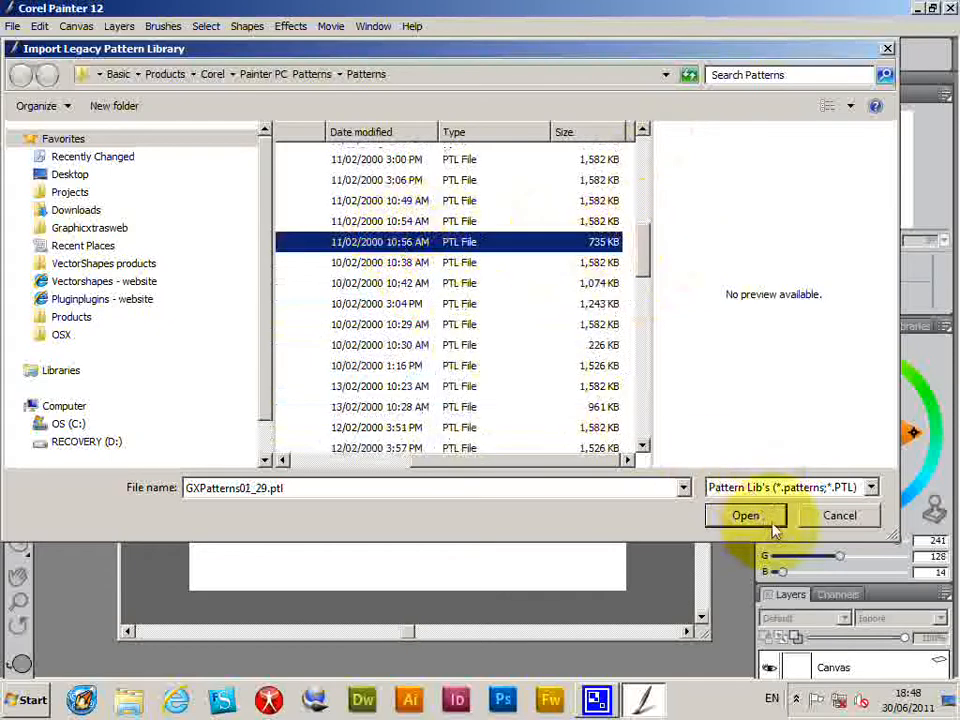
pyautogui.click(745, 515)
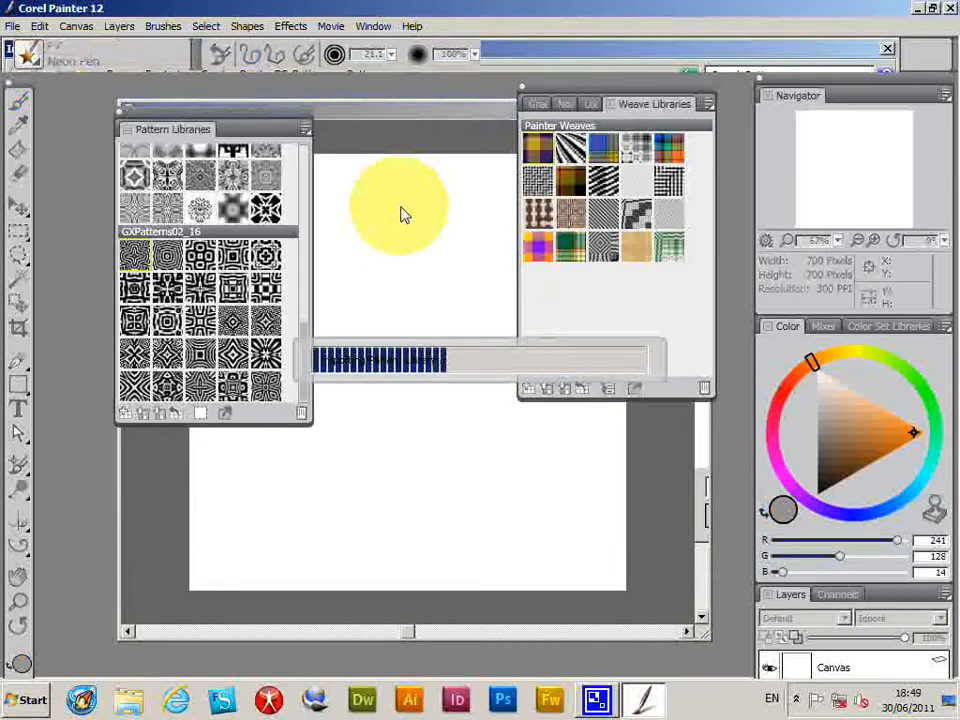
# Let the import finish and scroll the panel down to the new GXPatterns01_29 library
pyautogui.moveTo(400, 205); pyautogui.dragTo(610, 360)
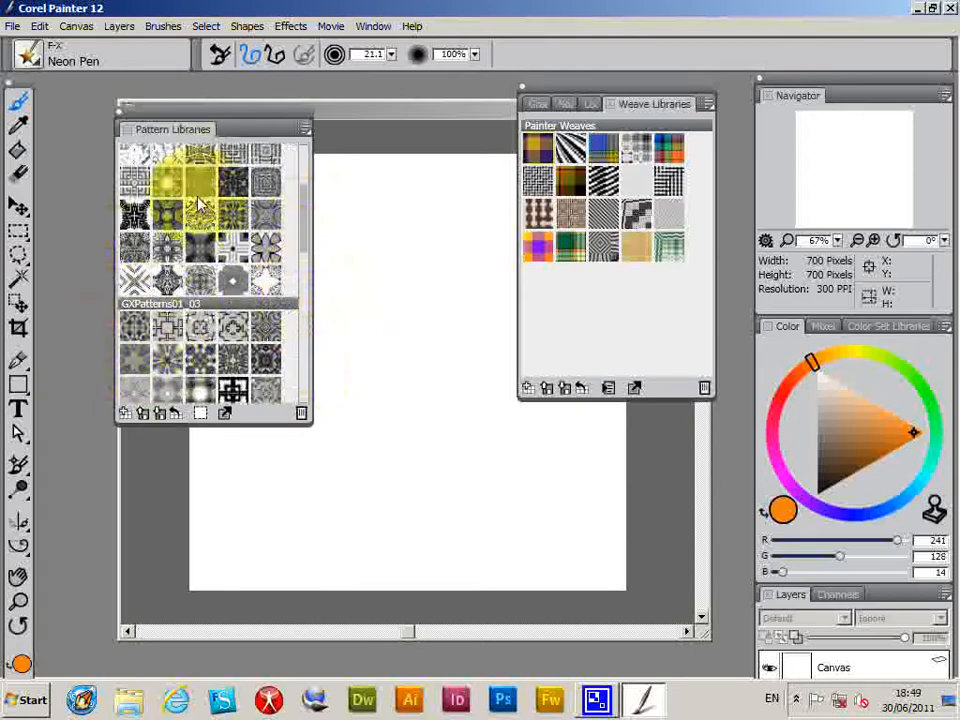
pyautogui.scroll(-3)
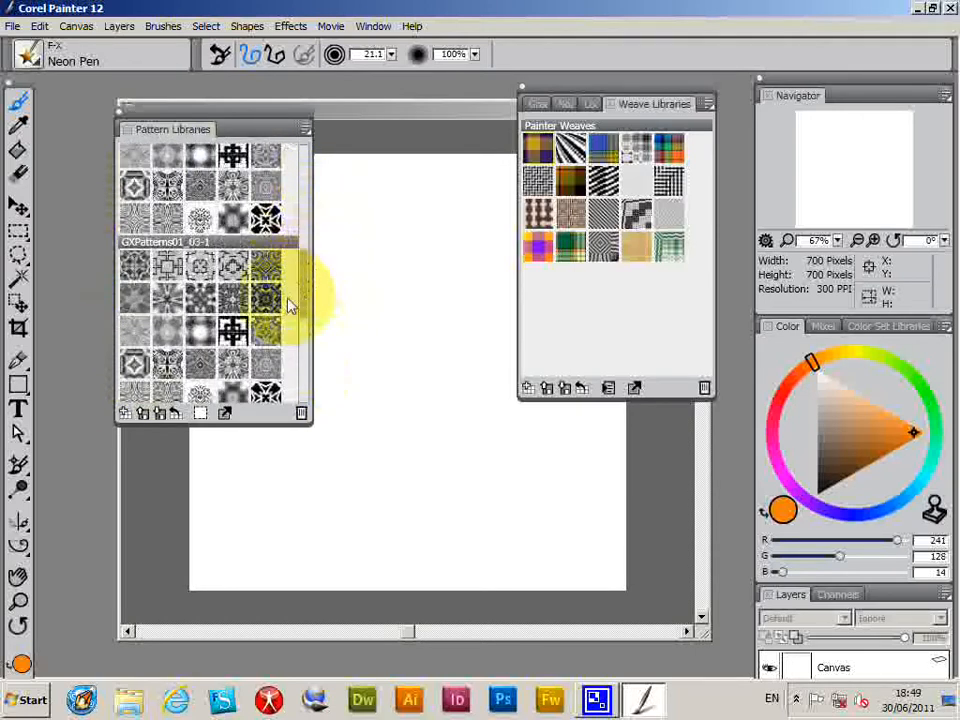
pyautogui.scroll(-3)
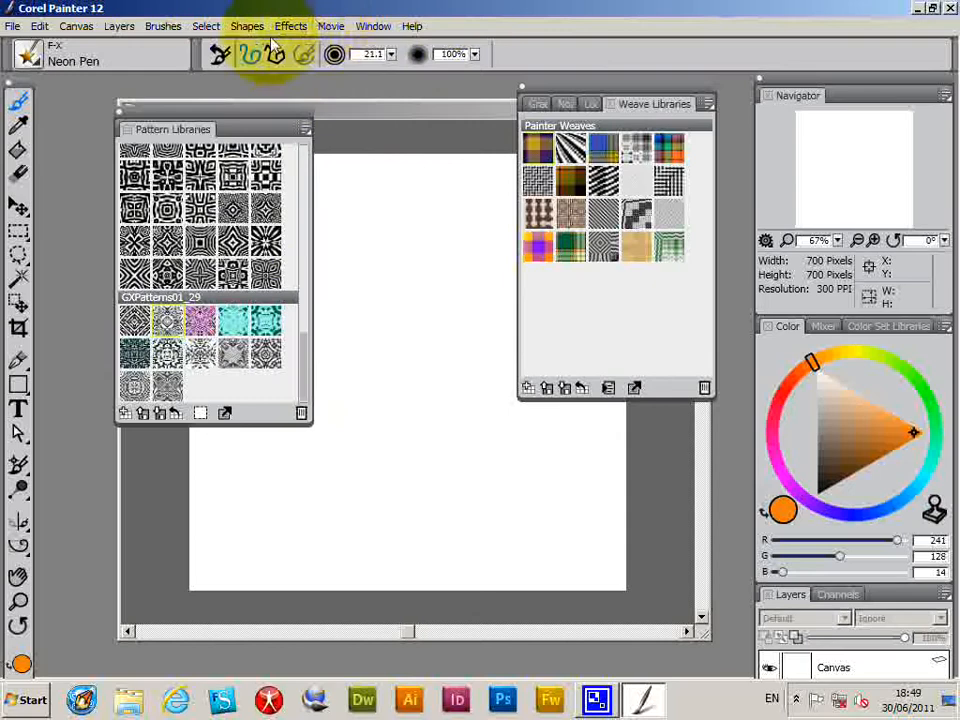
pyautogui.click(291, 26)
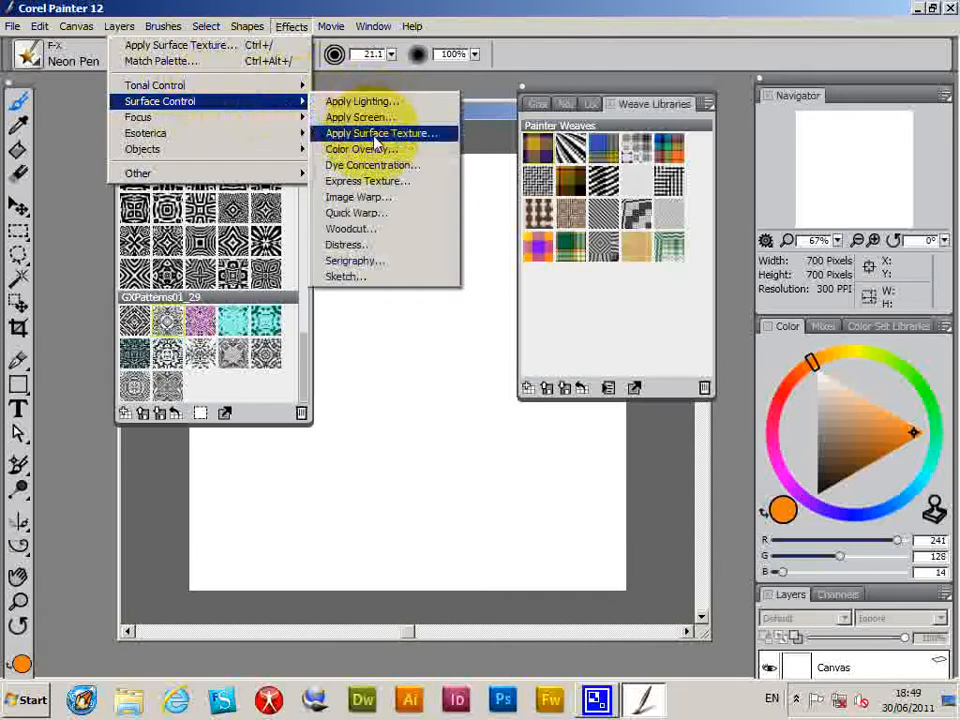
pyautogui.click(381, 133)
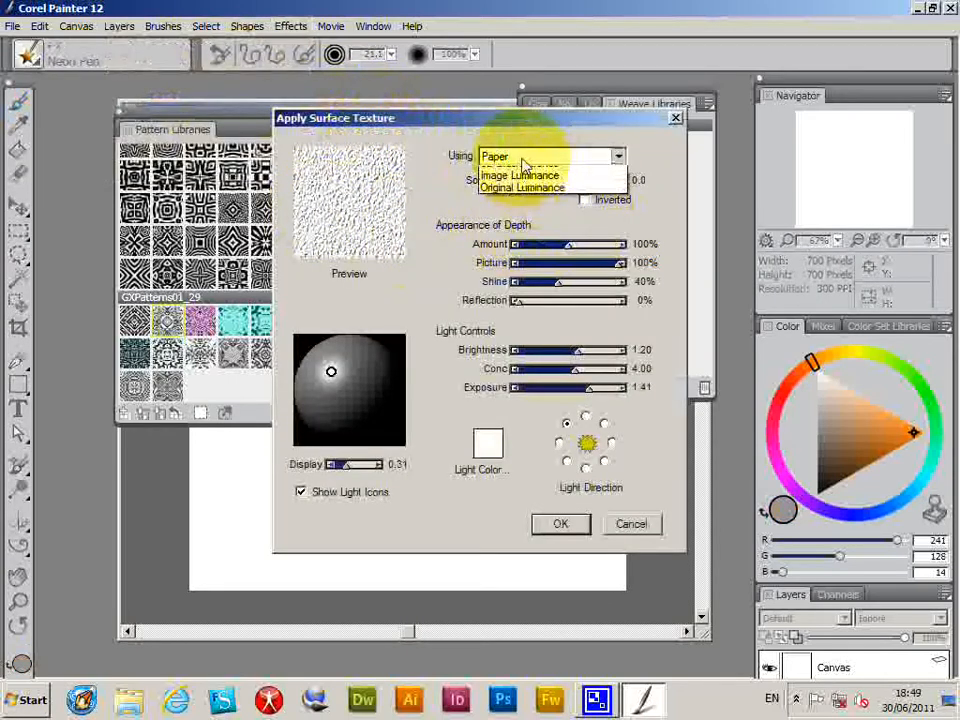
pyautogui.click(522, 188)
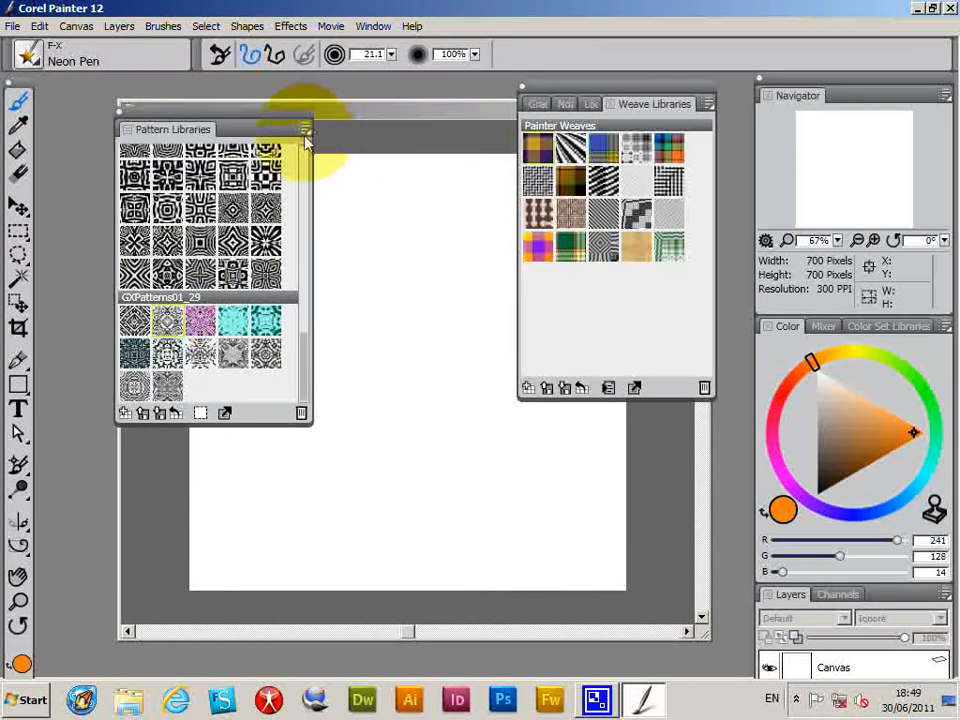
# Export GXPatterns01_29 and save it as GXPatterns01_29.patternlibrary in the OSX folder
pyautogui.click(305, 131)
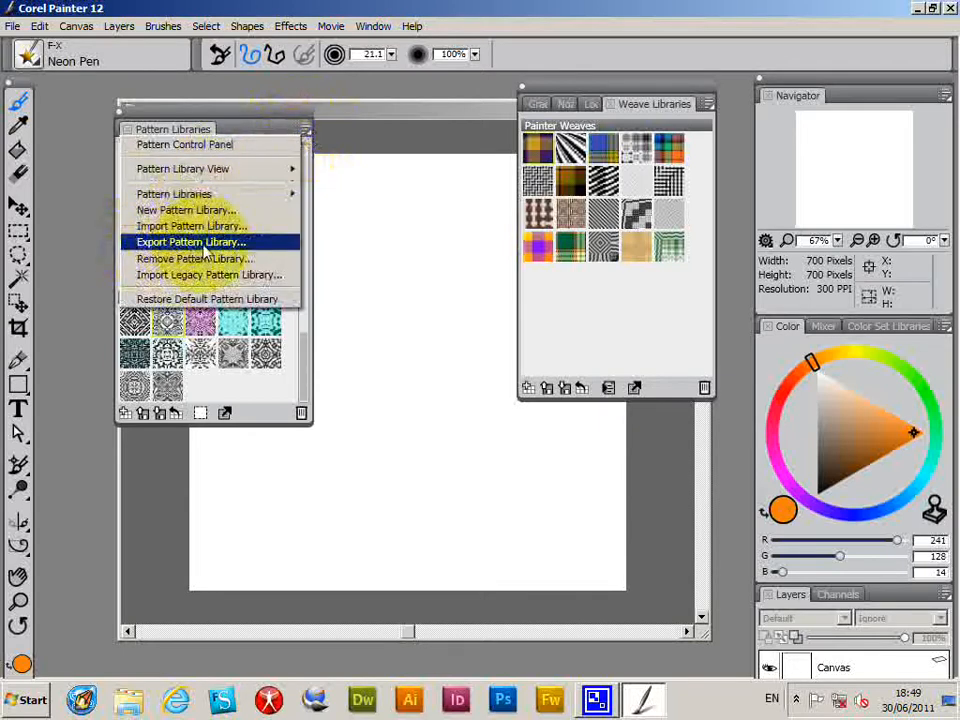
pyautogui.click(190, 242)
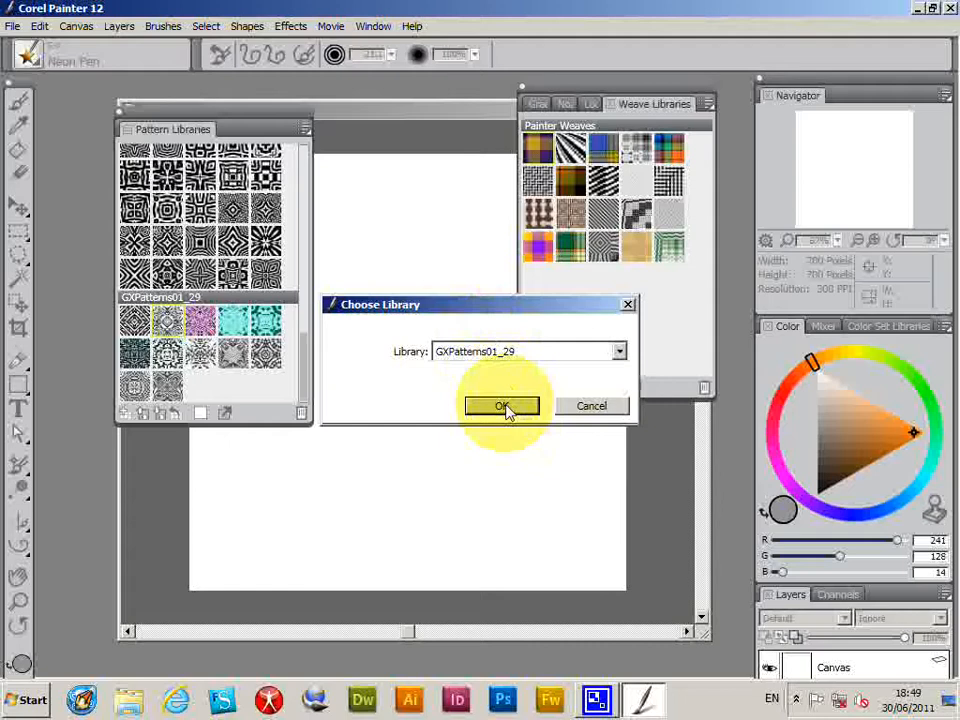
pyautogui.click(502, 405)
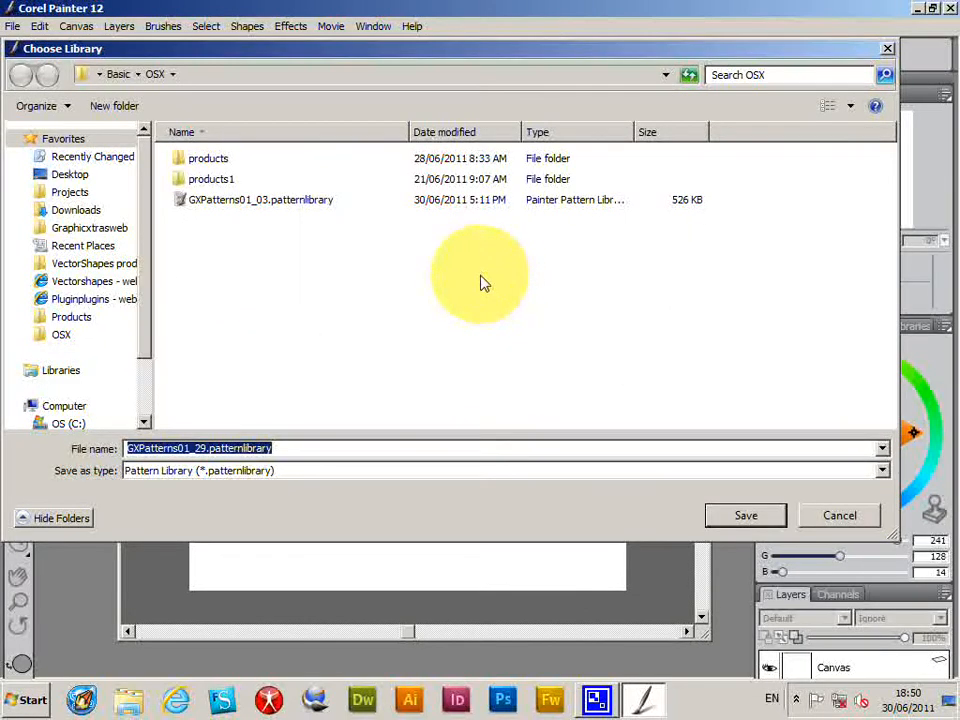
pyautogui.moveTo(780, 478)
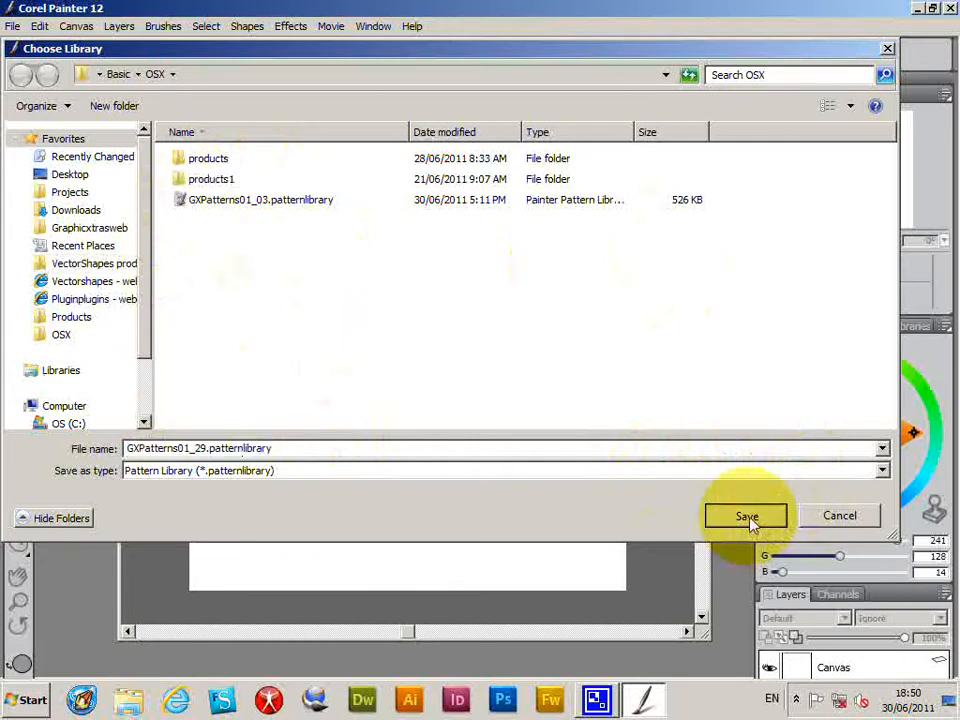
pyautogui.click(746, 515)
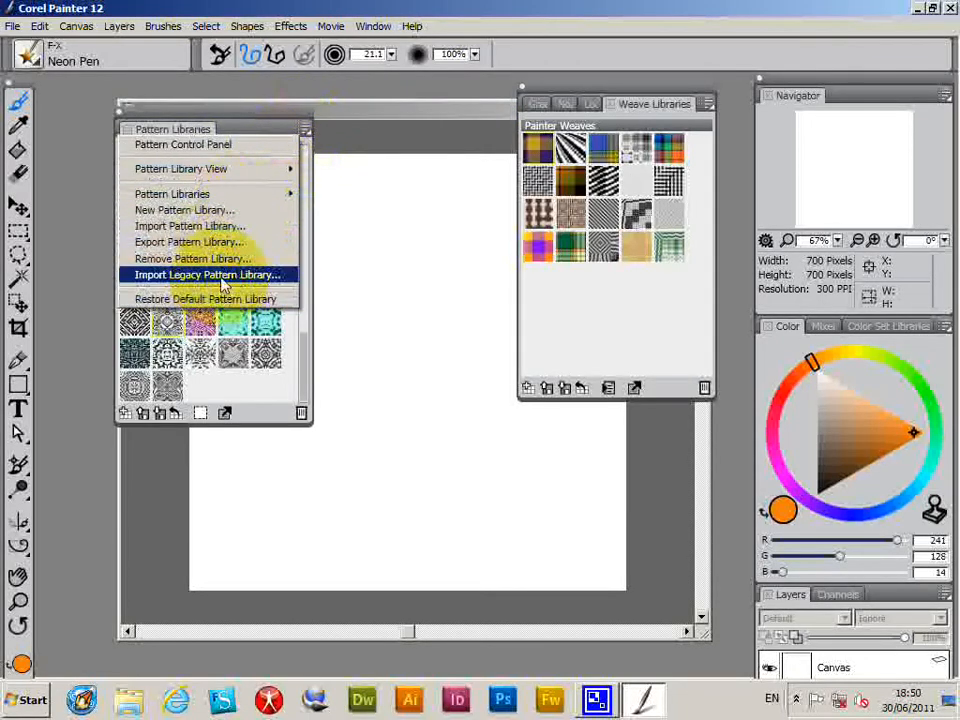
pyautogui.click(208, 274)
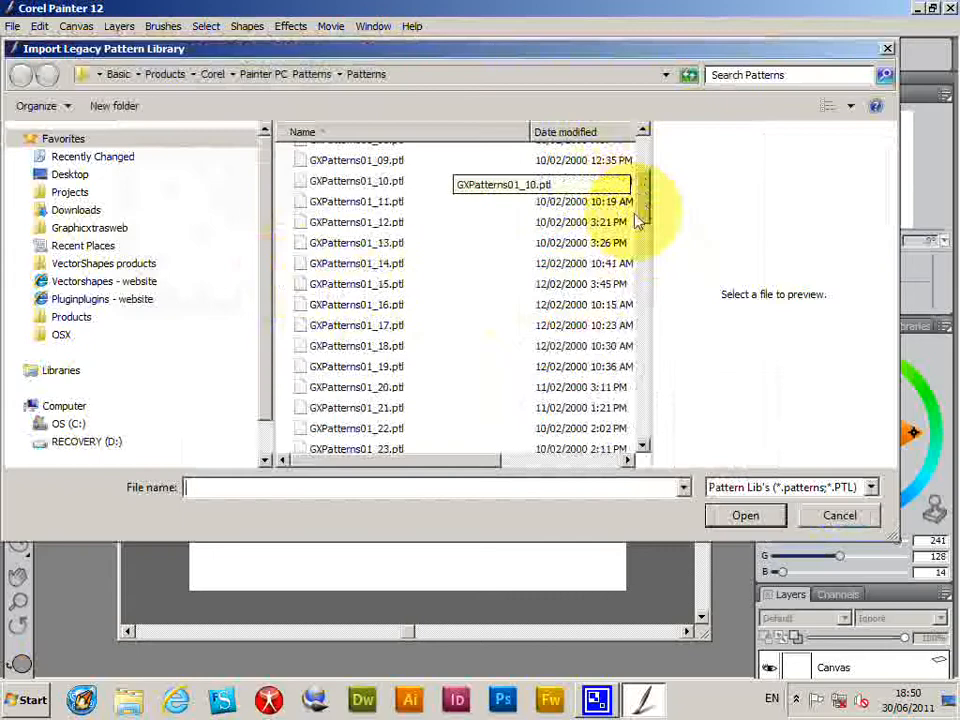
pyautogui.scroll(-3)
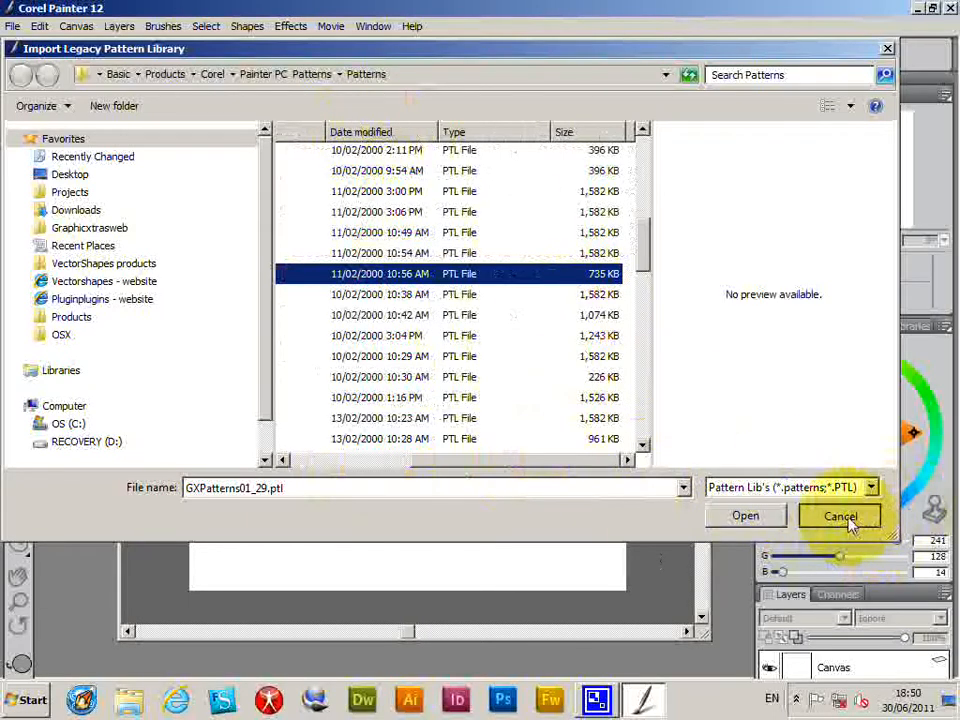
pyautogui.click(840, 516)
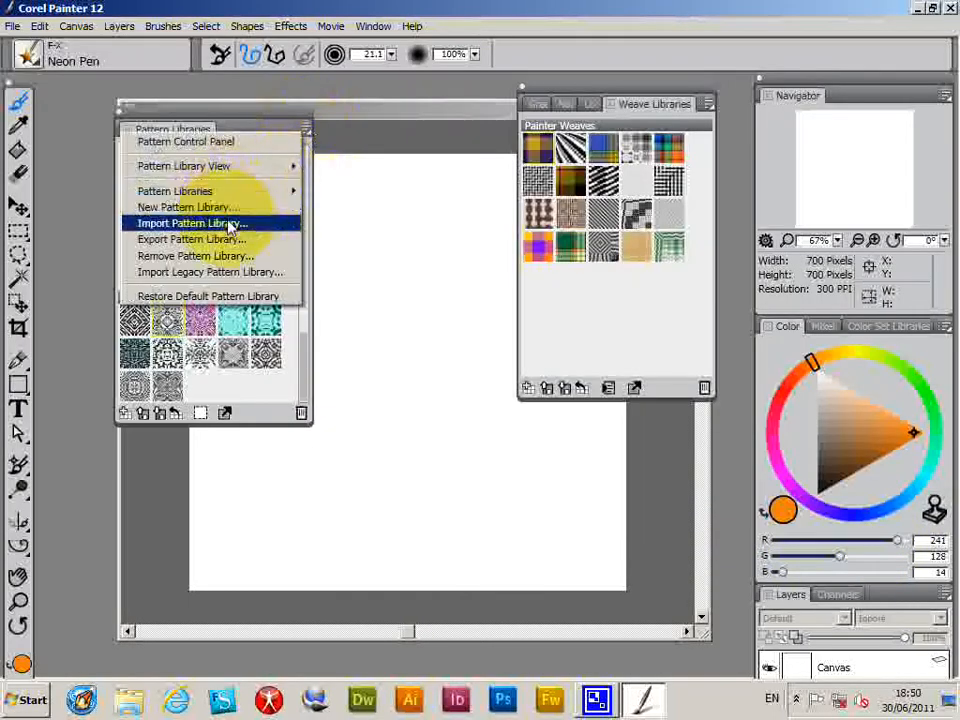
pyautogui.click(190, 222)
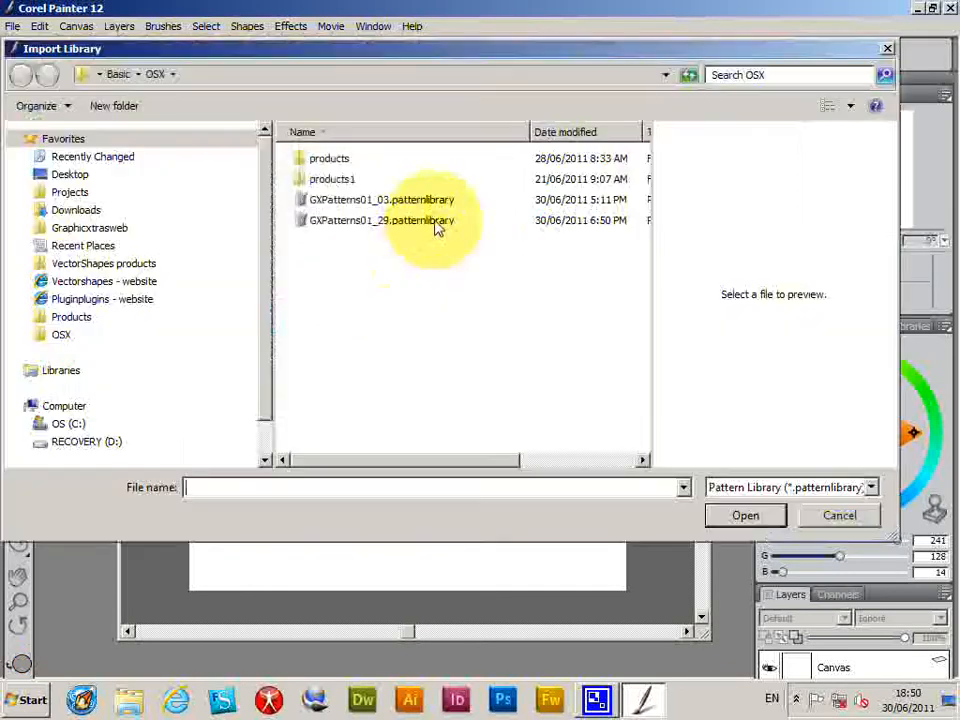
pyautogui.click(380, 220)
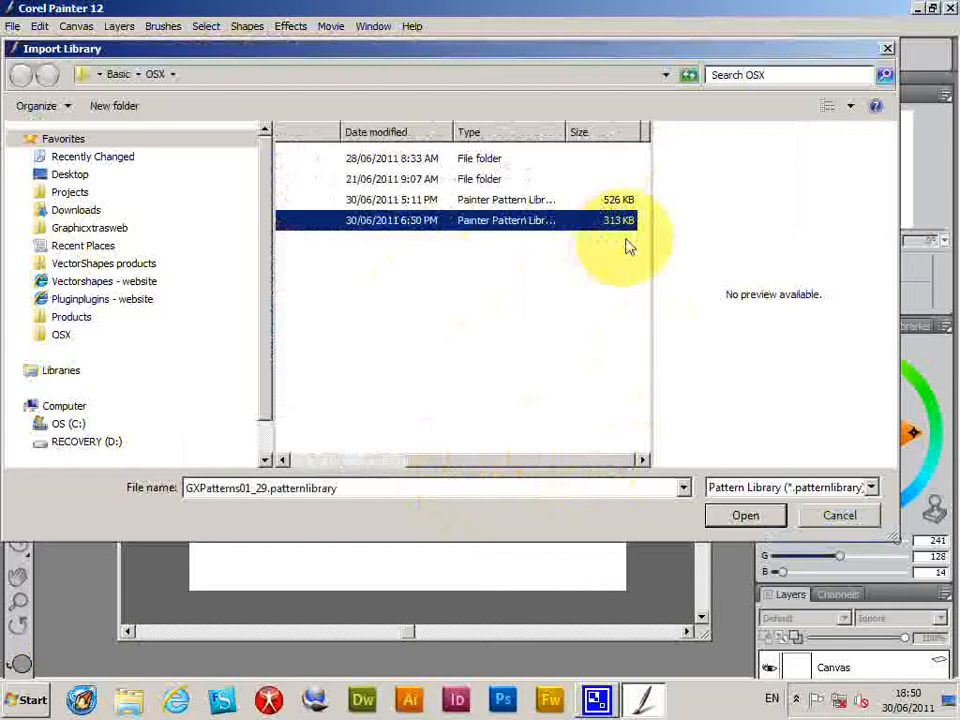
pyautogui.moveTo(575, 220)
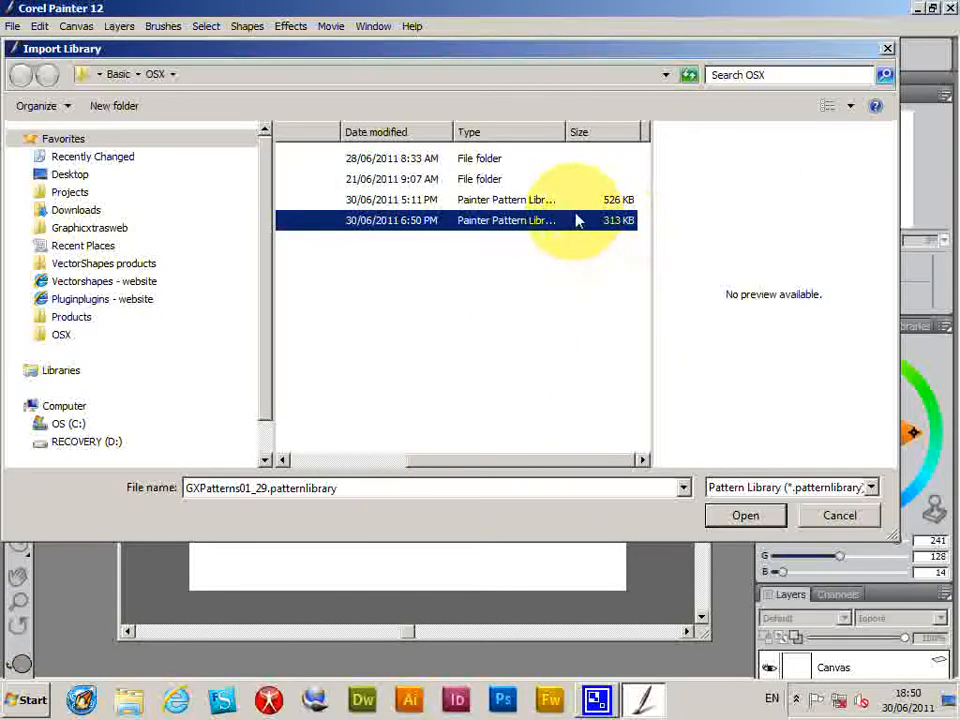
pyautogui.moveTo(550, 213)
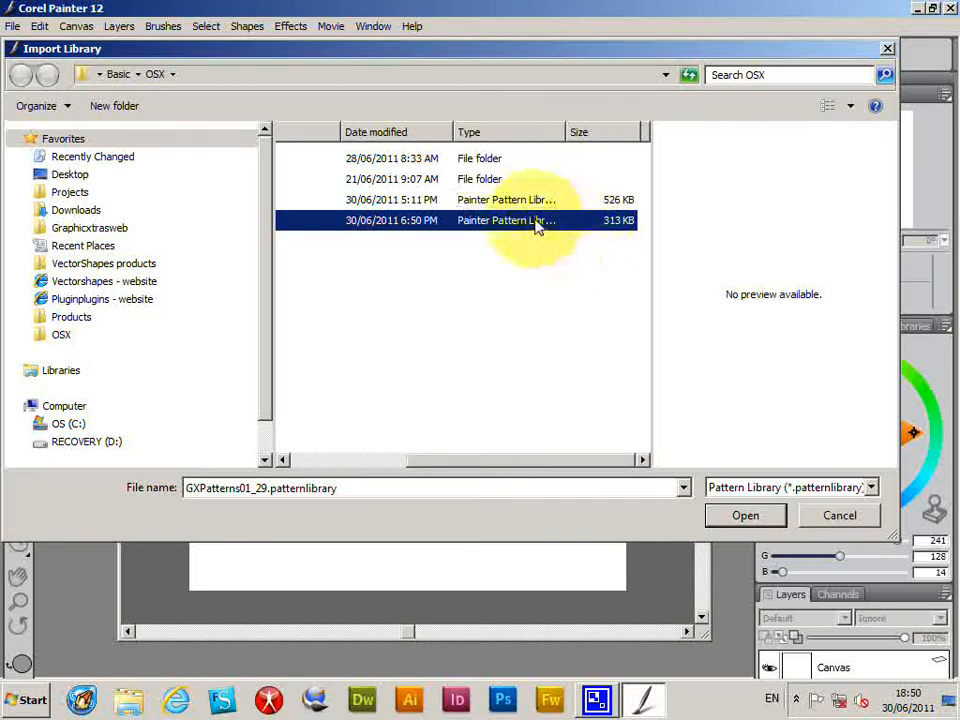
pyautogui.moveTo(478, 253)
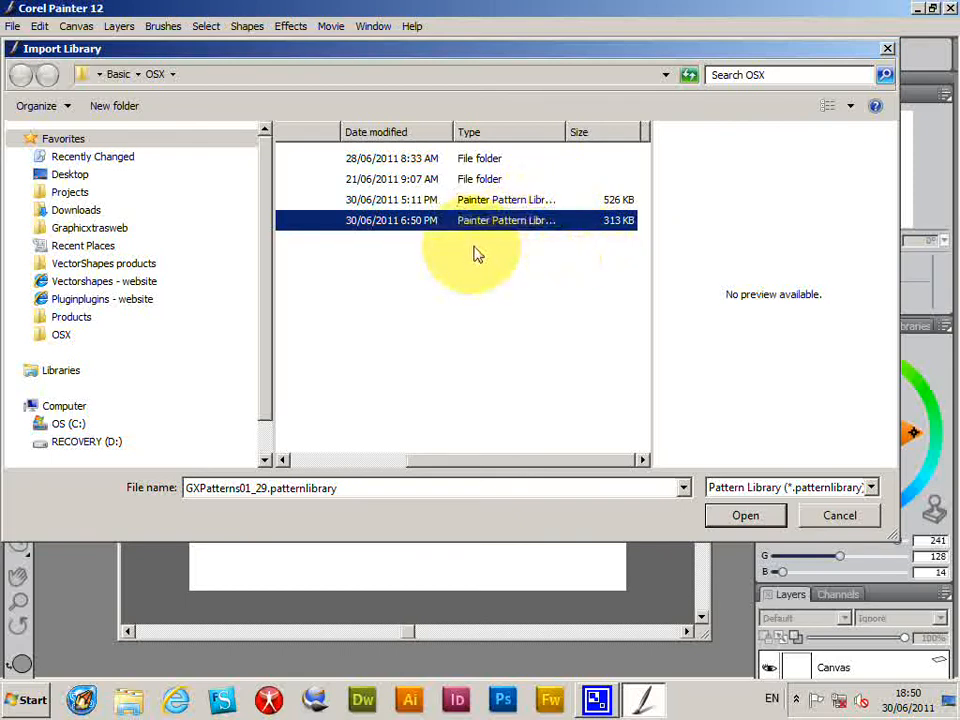
pyautogui.moveTo(683, 414)
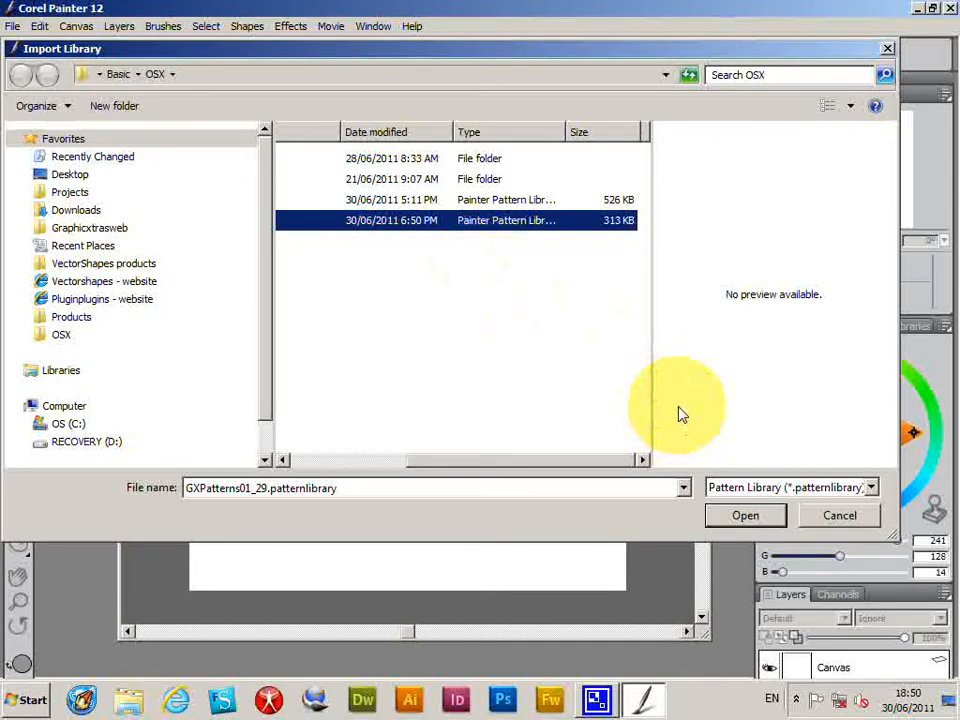
pyautogui.moveTo(688, 418)
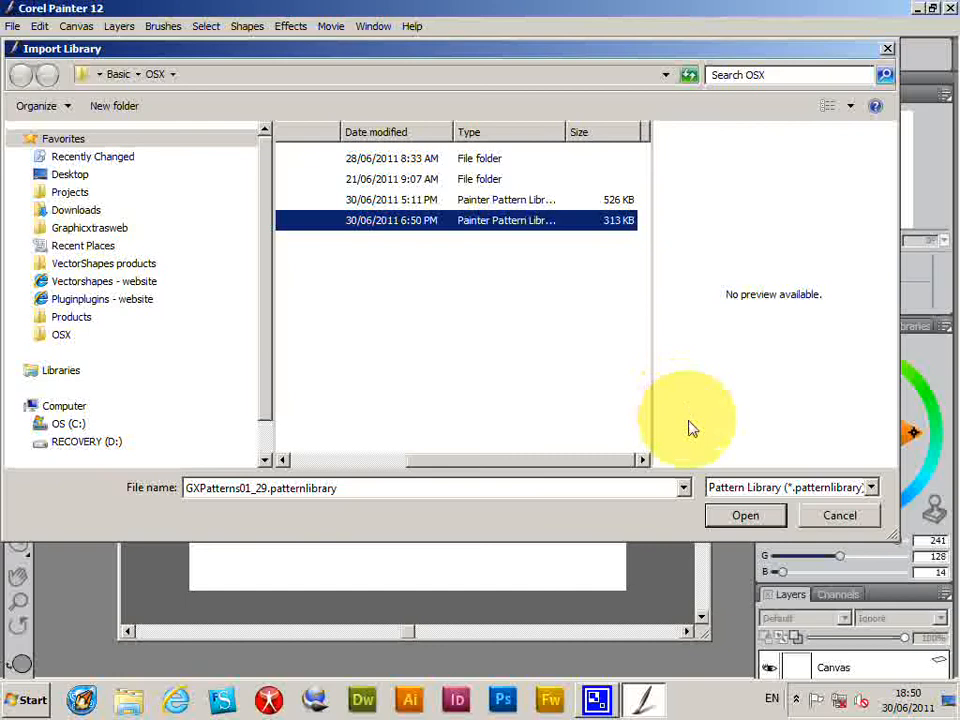
pyautogui.click(745, 515)
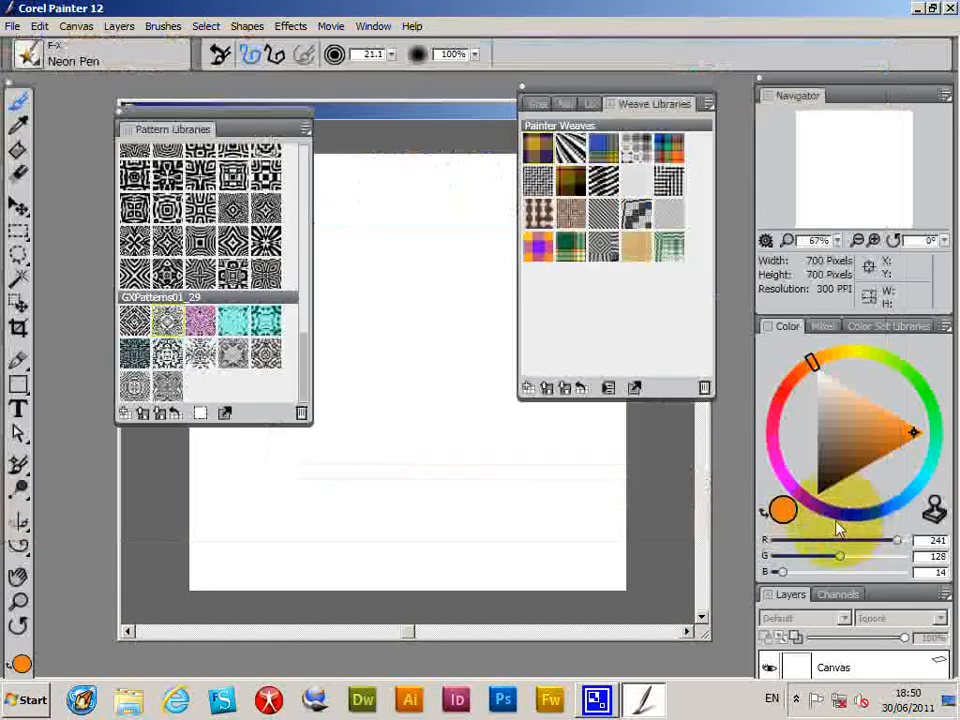